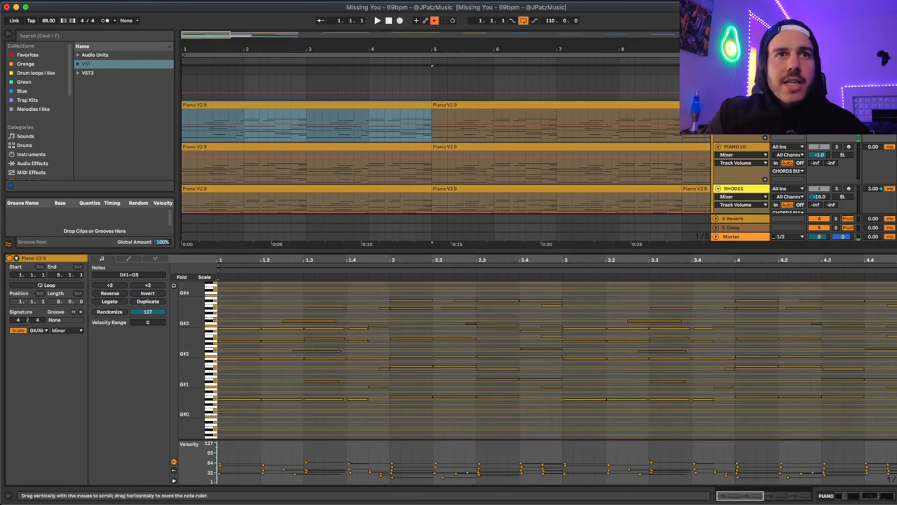
# - Select the piano part's first notes, then bring up the blue synth clip's notes
pyautogui.click(377, 20)
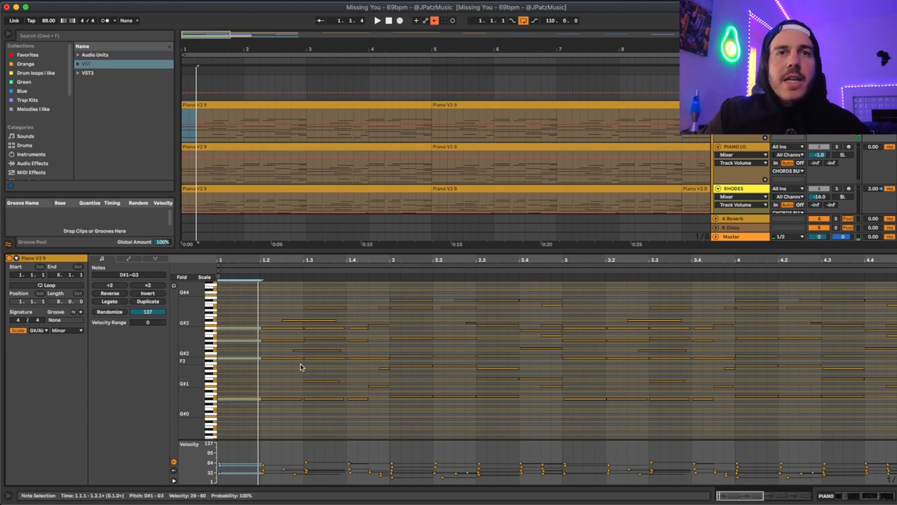
pyautogui.moveTo(415, 284)
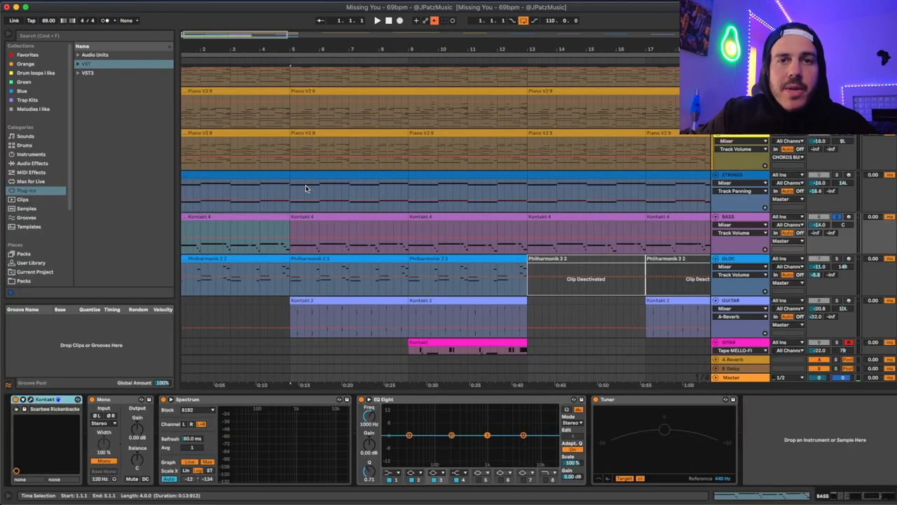
pyautogui.doubleClick(302, 235)
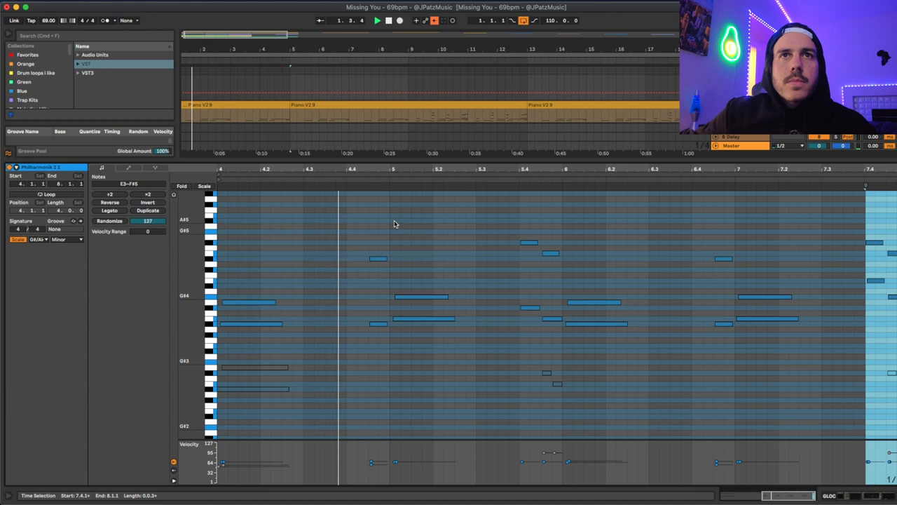
# - Hide the note editor and scroll the arrangement to the lower melody, vocal and hi-hat tracks
pyautogui.click(437, 168)
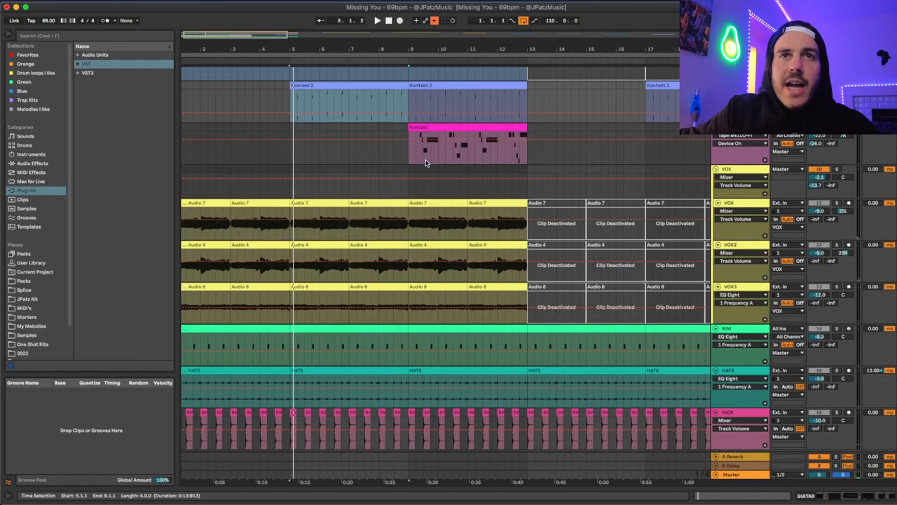
pyautogui.scroll(3)
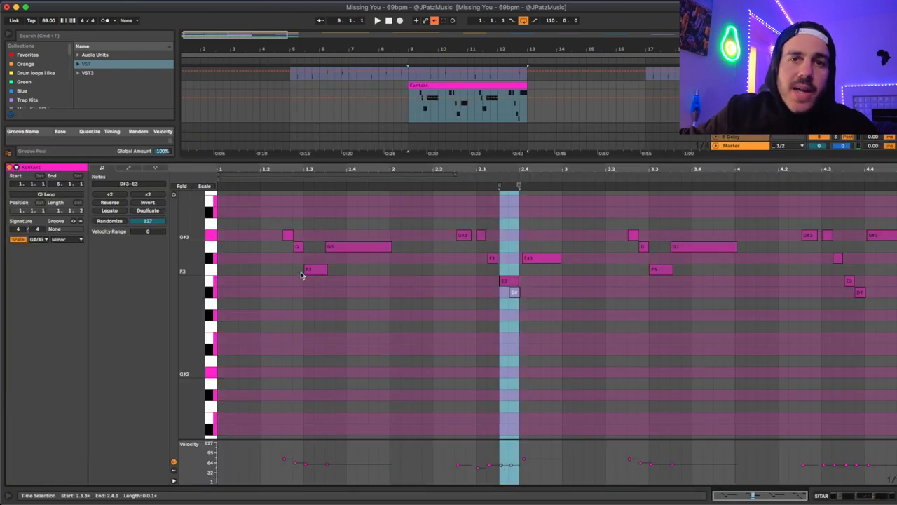
pyautogui.moveTo(313, 224)
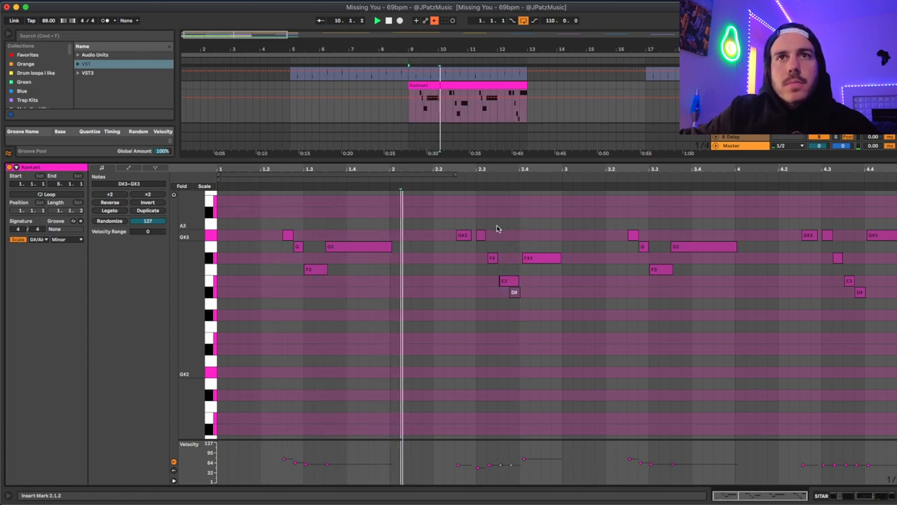
# - Bring the pink melody clip's notes into the MIDI Note Editor
pyautogui.click(502, 213)
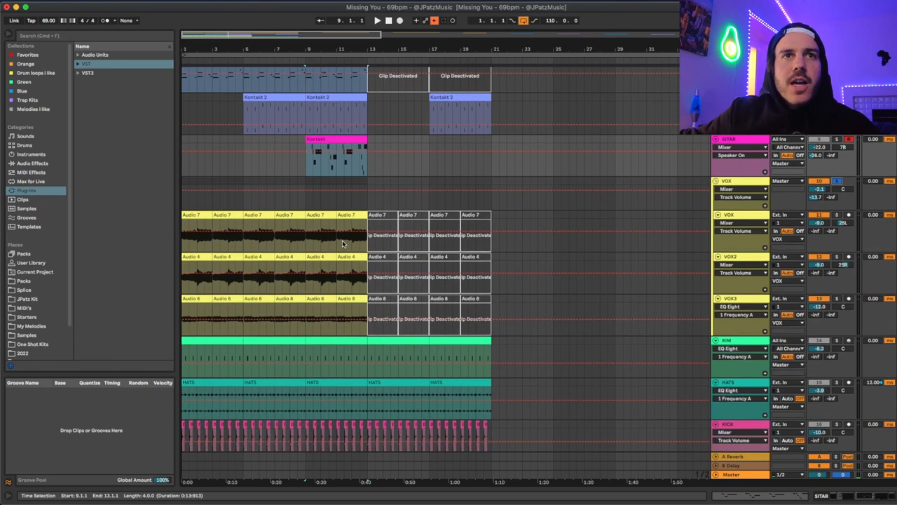
# - Place the insert marker at bar 9 so playback starts mid-song
pyautogui.click(376, 20)
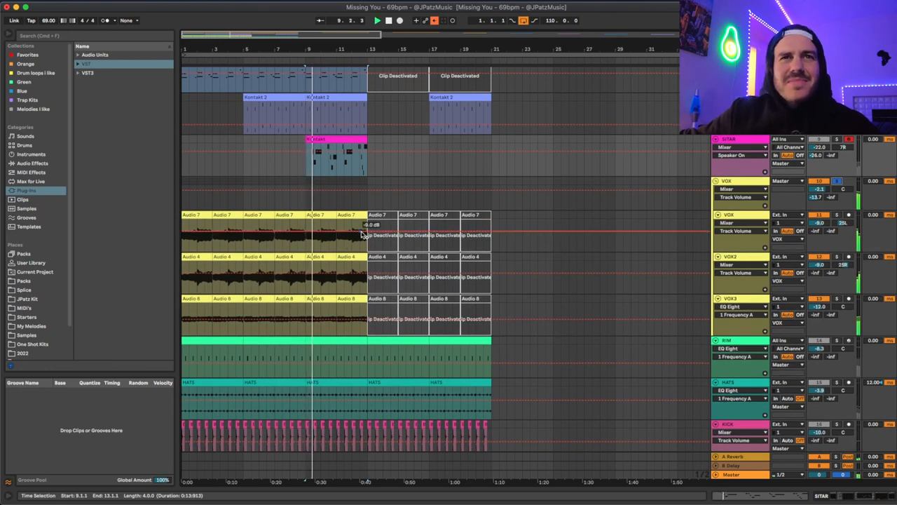